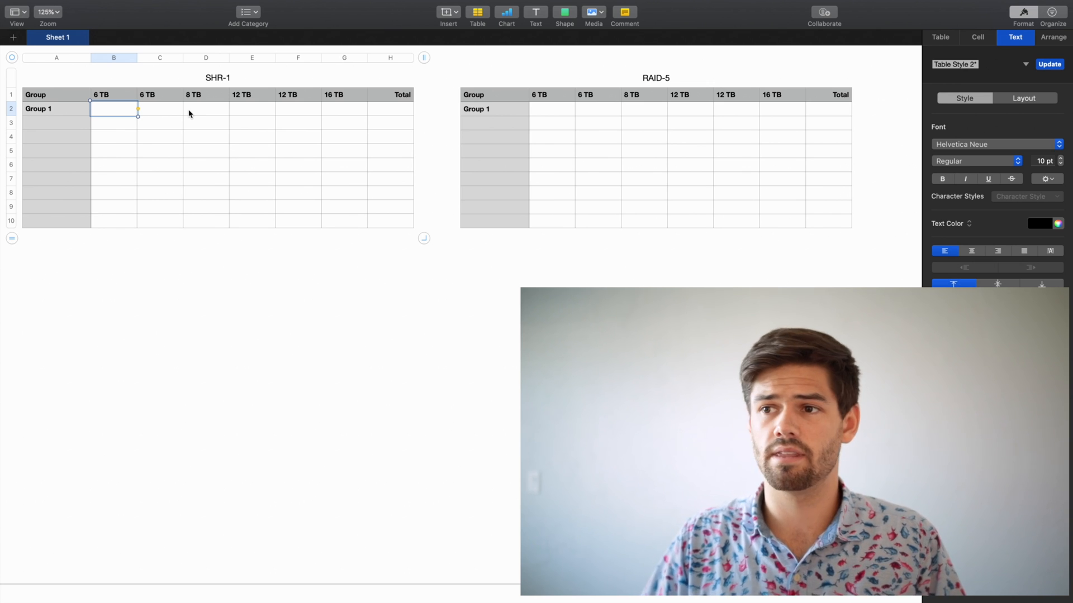
pyautogui.moveTo(610, 101)
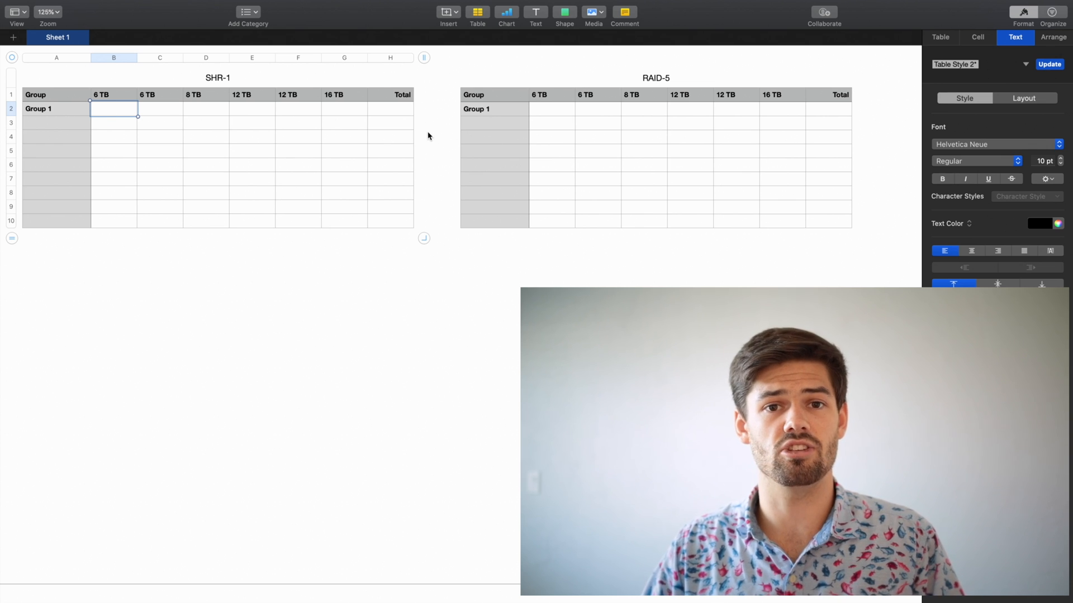
pyautogui.moveTo(423, 149)
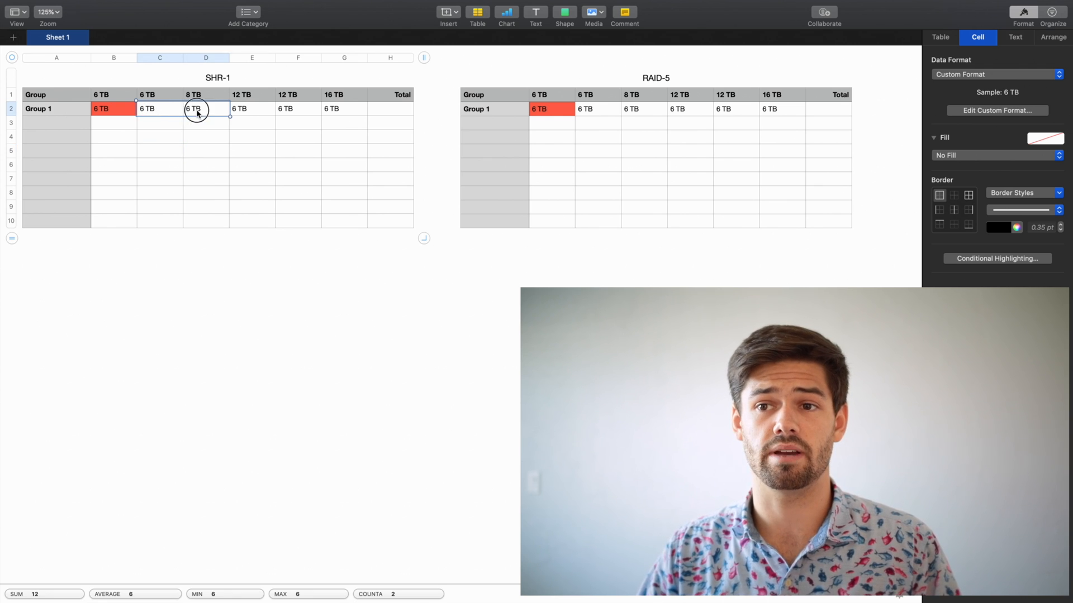
# Enter 6 TB in the Group 1 drive cells, complete the 30 TB total, and select parity cell B2
pyautogui.click(390, 109)
pyautogui.write('S')
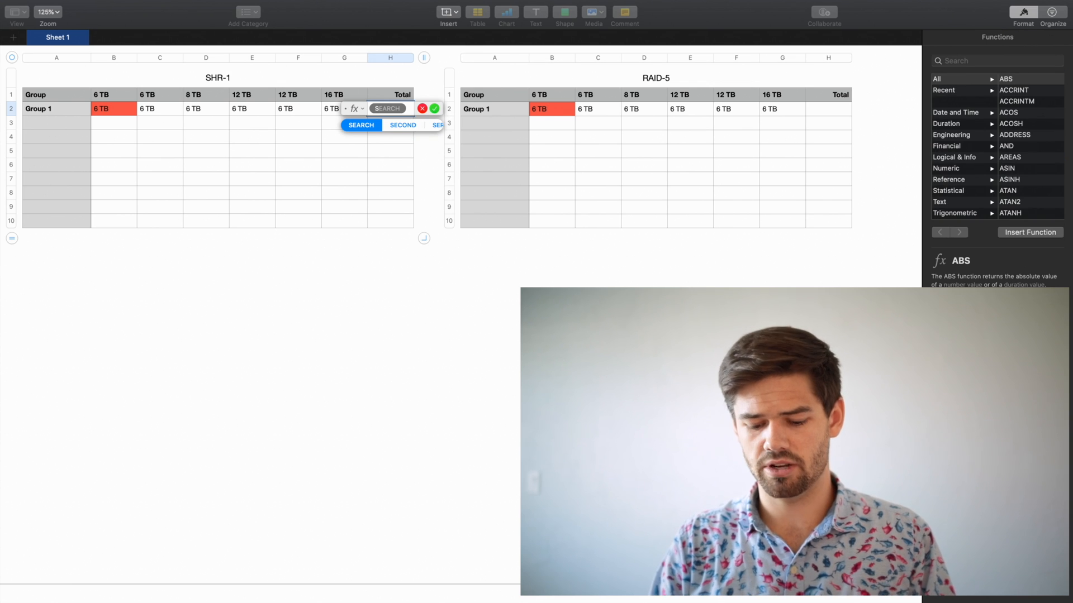
pyautogui.click(433, 109)
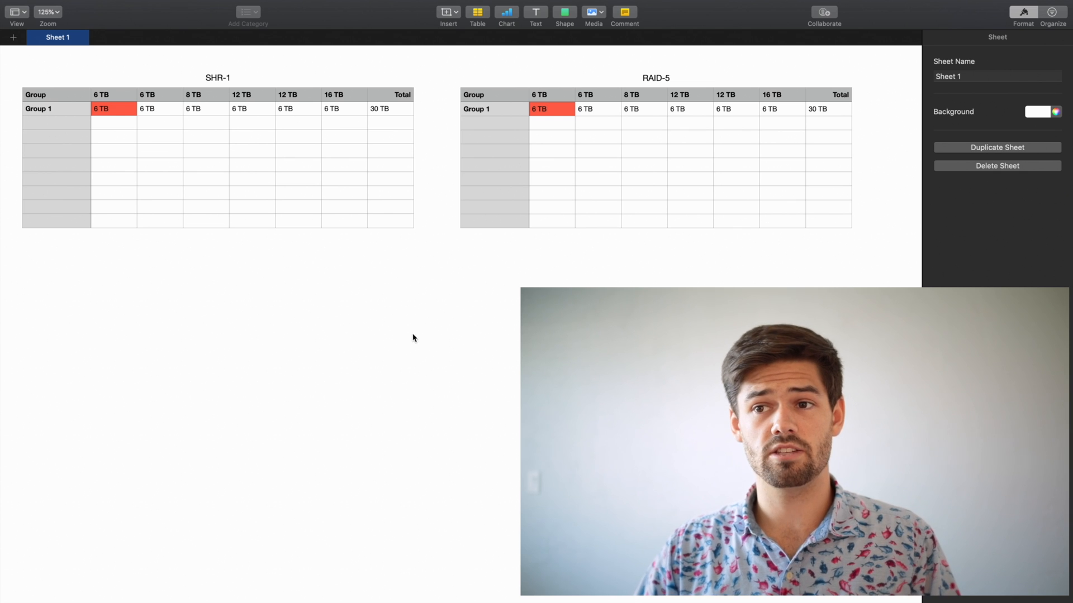
pyautogui.moveTo(213, 143)
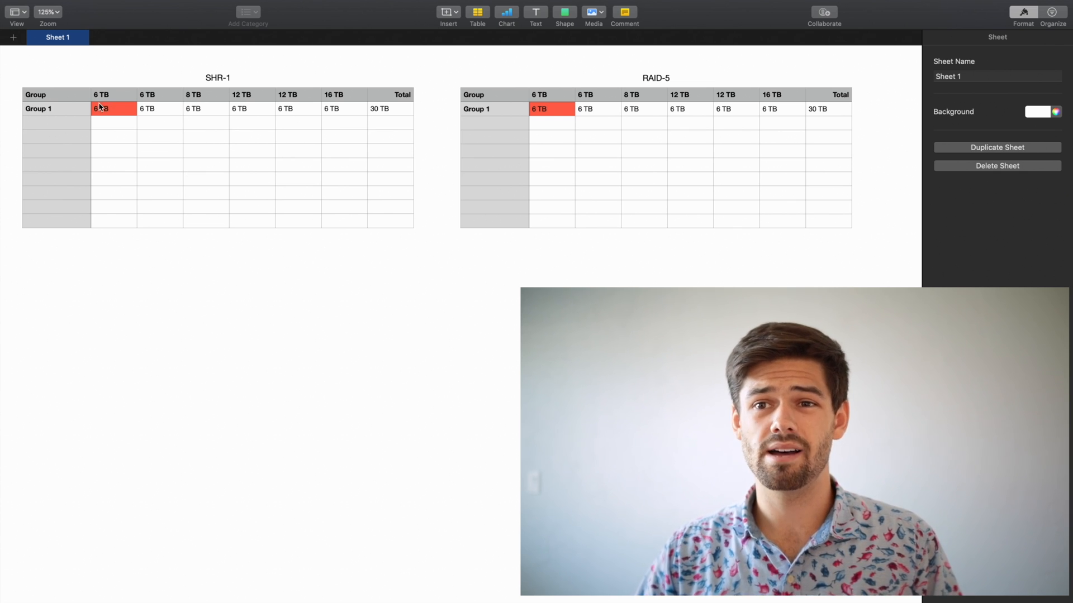
pyautogui.click(54, 124)
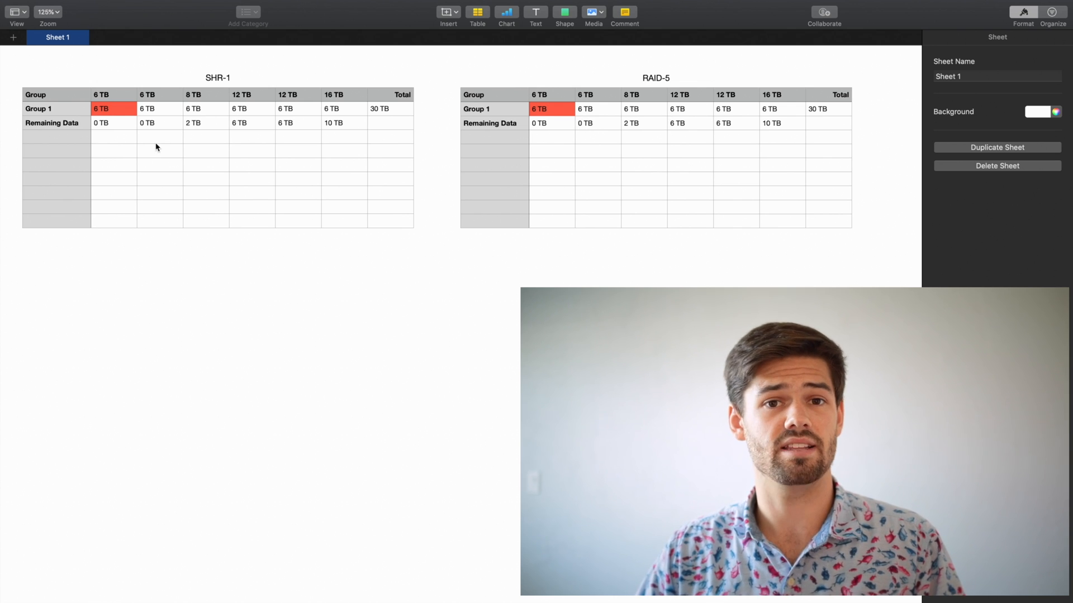
pyautogui.moveTo(143, 153)
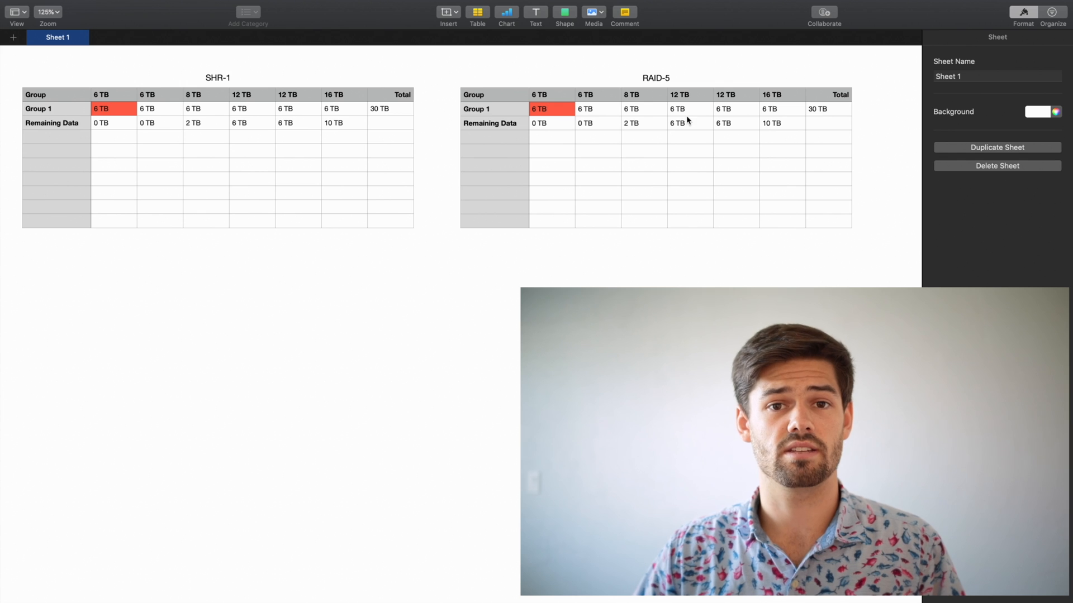
# Add Remaining Data values 0, 0, 2, 6, 6, 10 TB and label row 4 'Group 2' in SHR-1
pyautogui.click(54, 136)
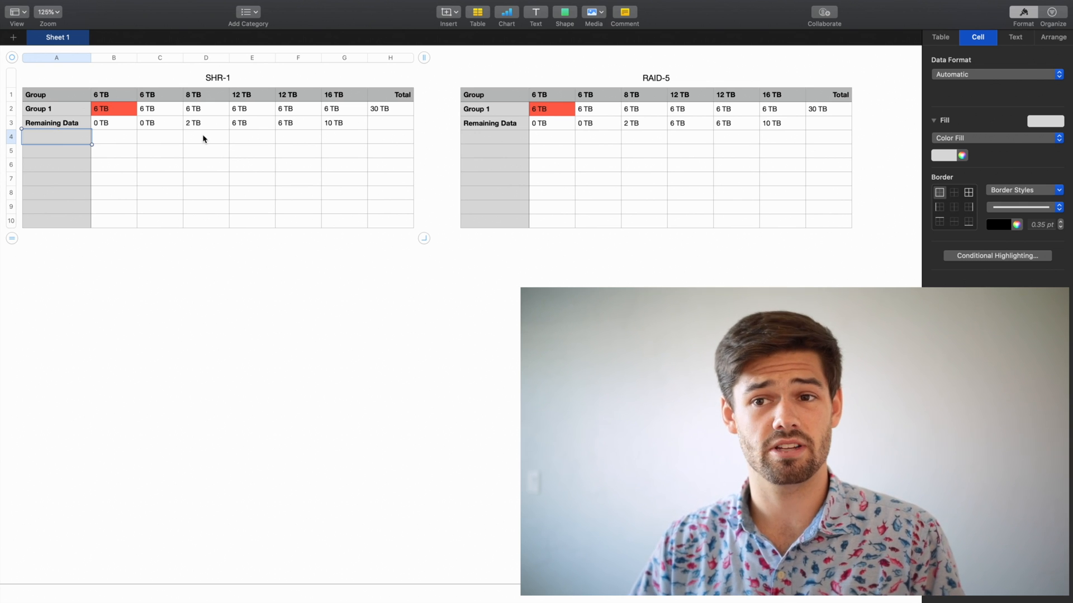
pyautogui.moveTo(207, 134)
pyautogui.write('Group 2')
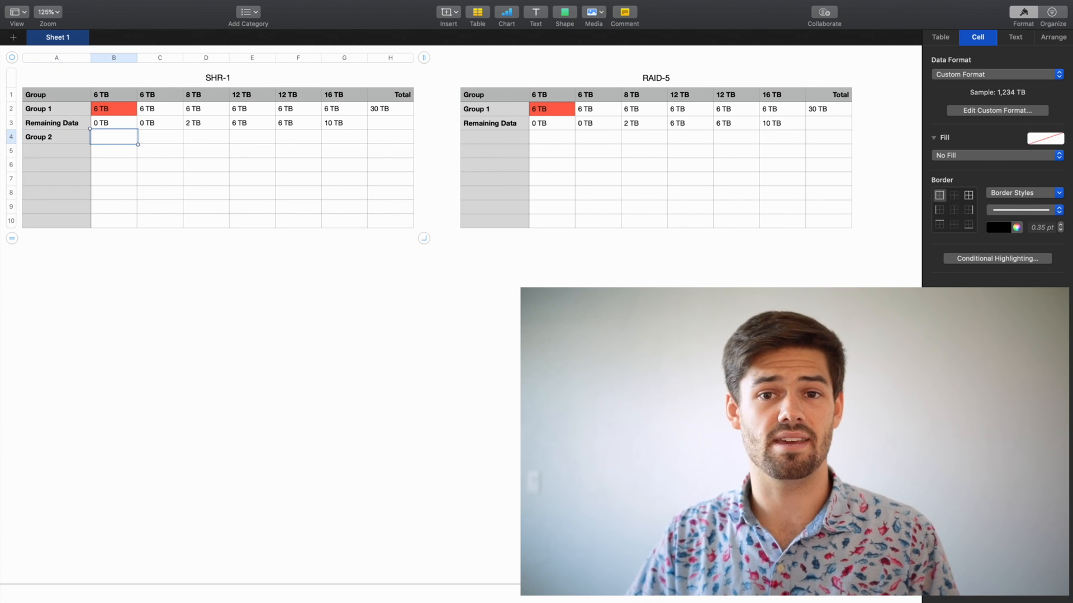
# Enter 2 TB in D4:G4 and fill the first Group 2 cell red
pyautogui.click(206, 136)
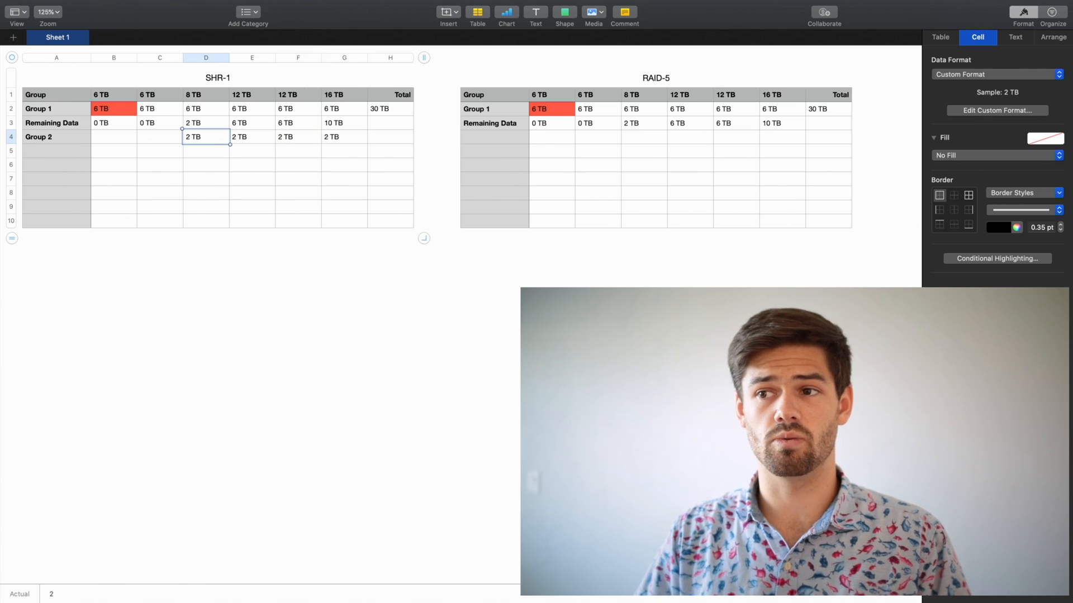
pyautogui.click(1046, 139)
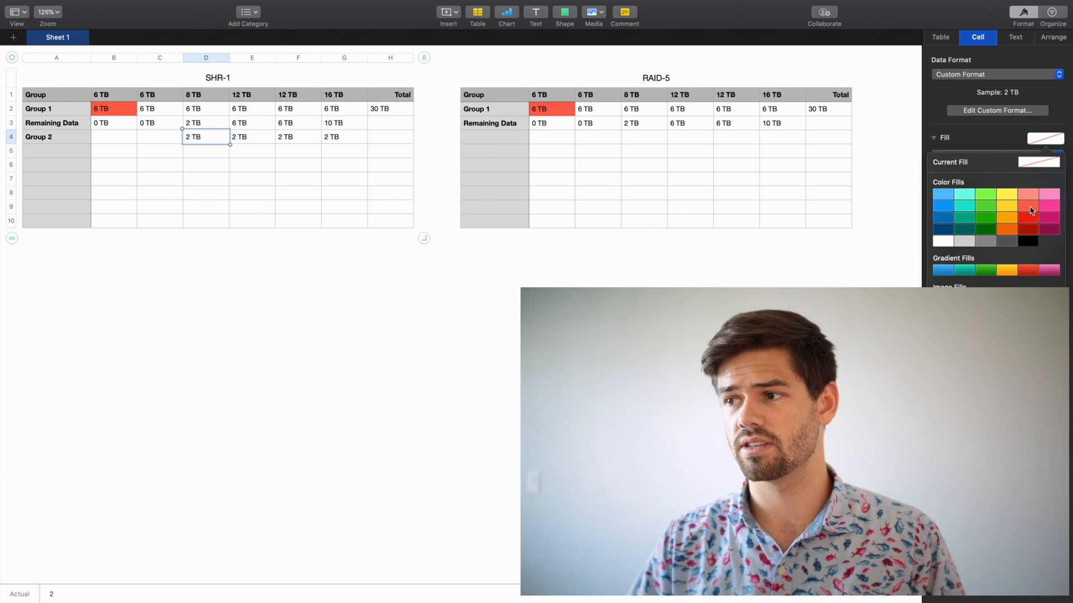
pyautogui.click(1027, 223)
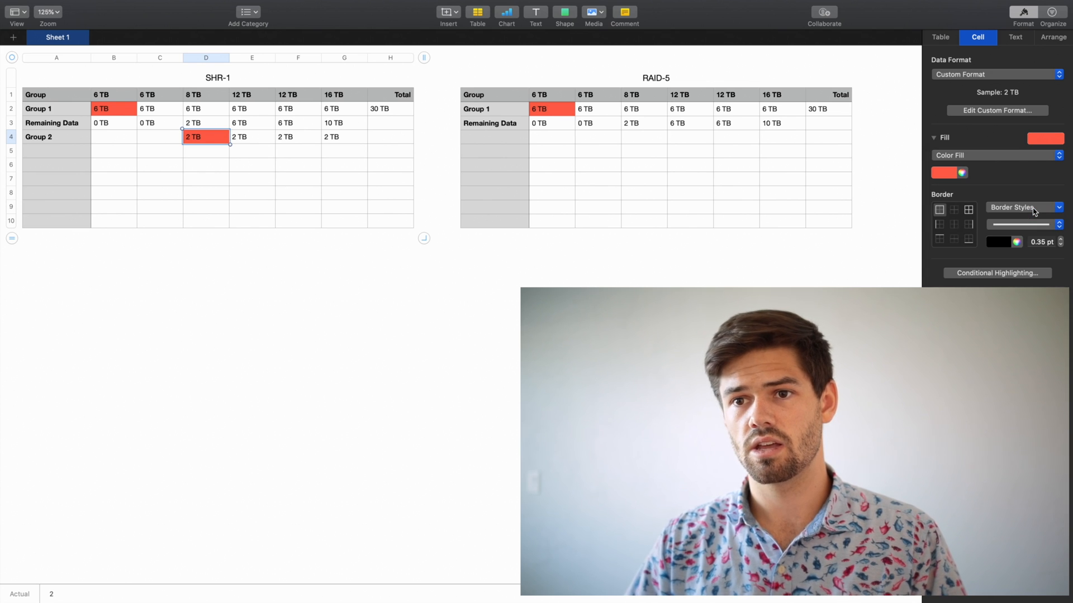
pyautogui.click(206, 150)
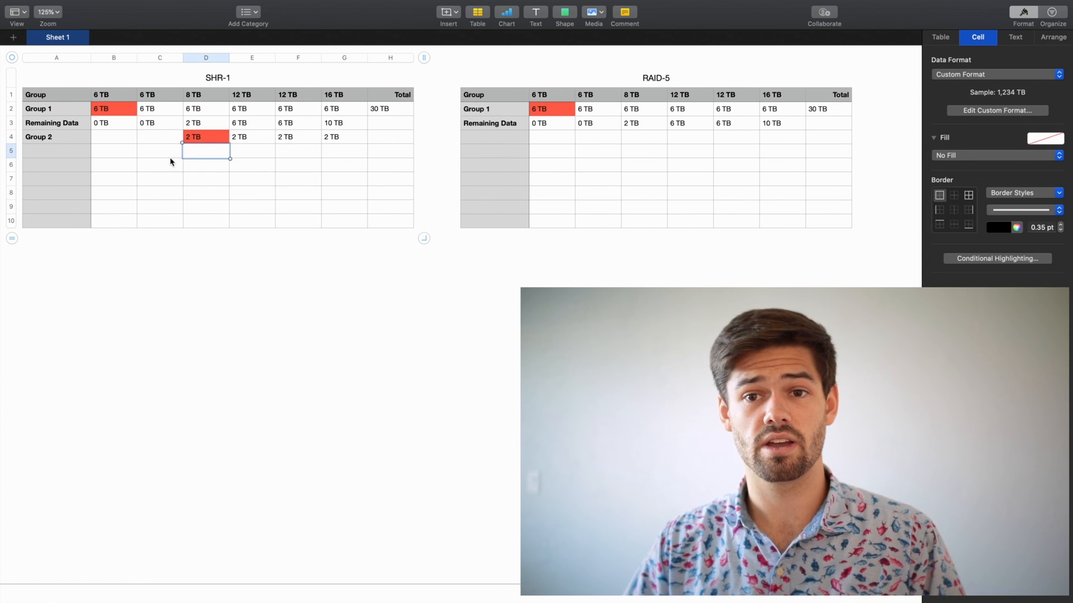
# Total Group 2 to 6 TB with SUM in H4
pyautogui.click(390, 136)
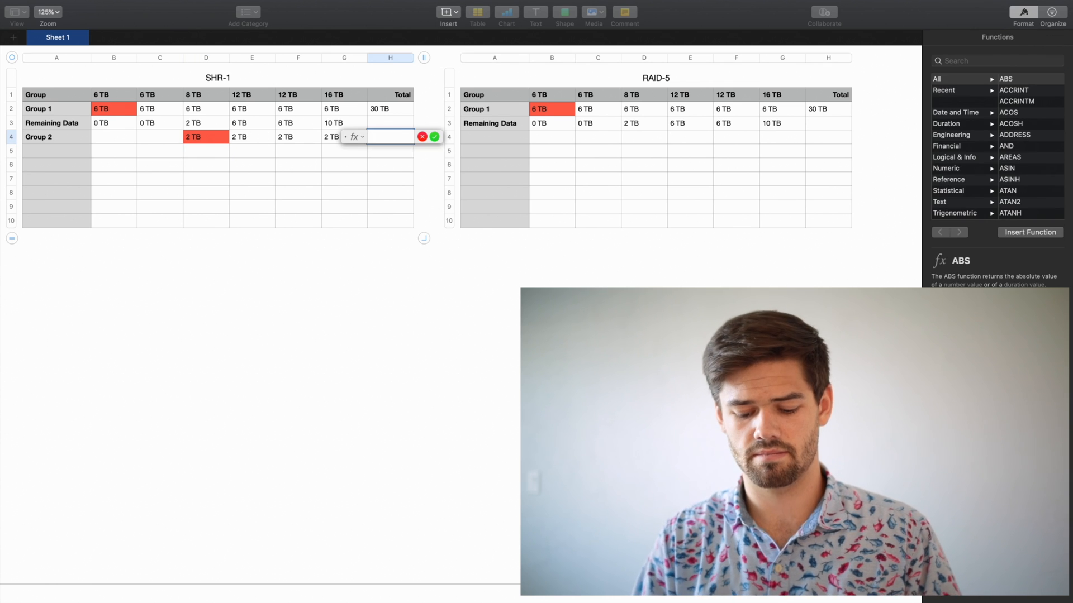
pyautogui.write('SUM')
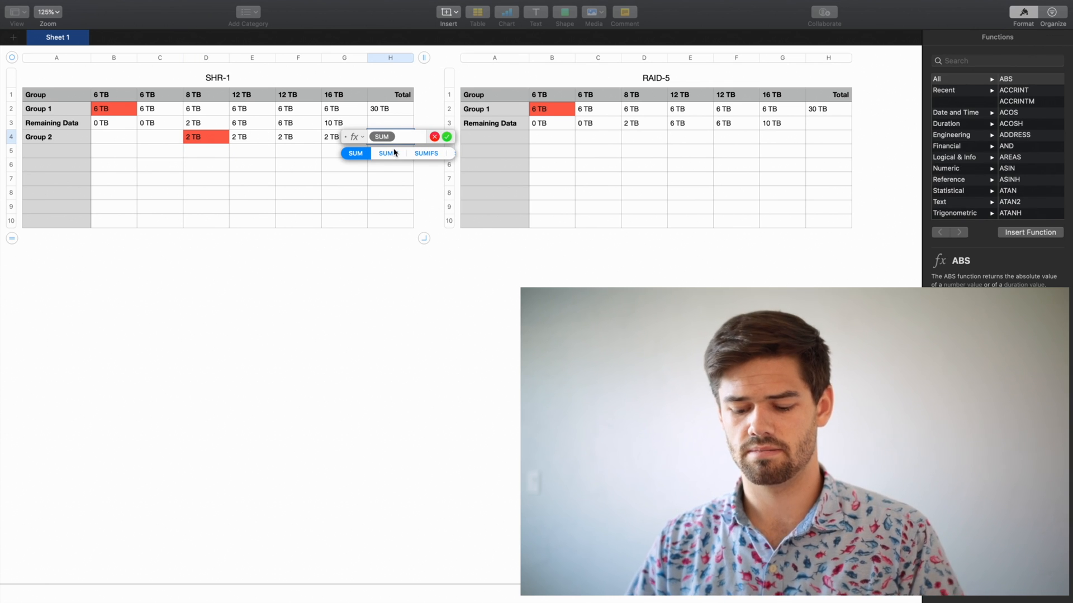
pyautogui.click(446, 137)
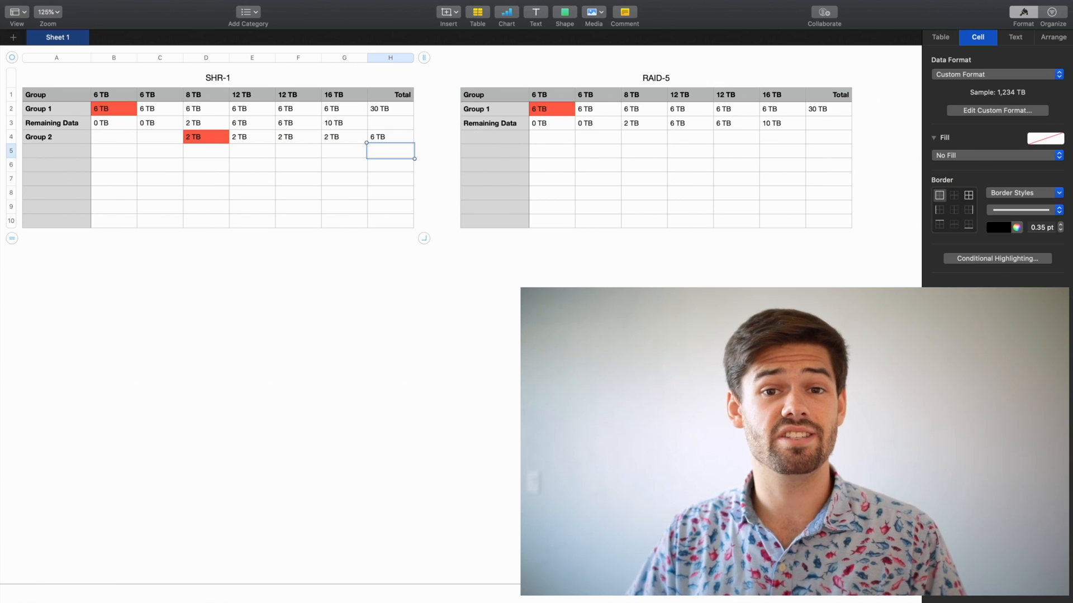
pyautogui.click(206, 151)
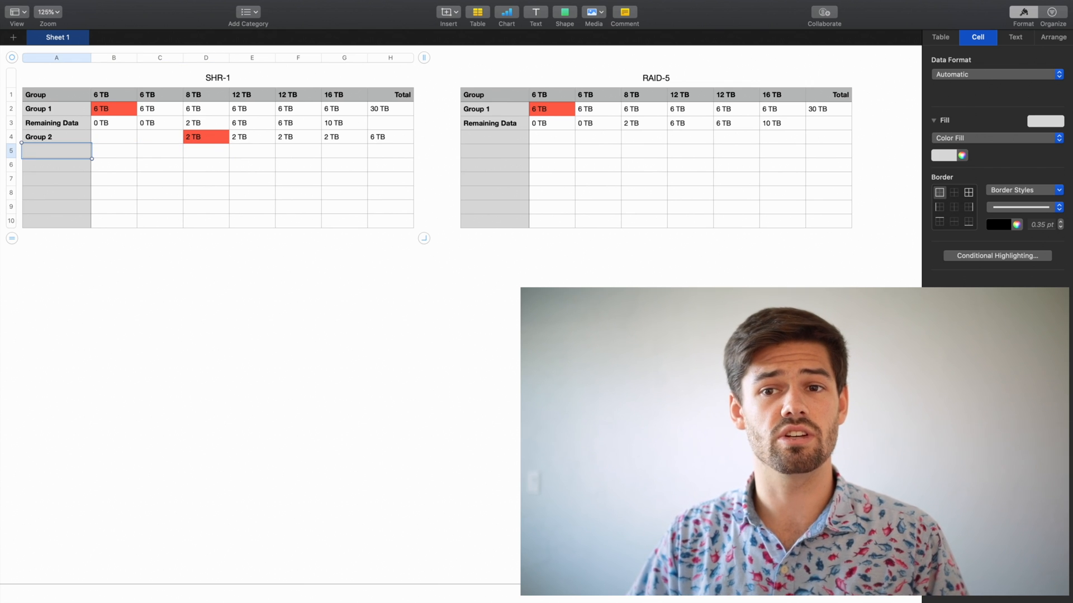
# Enter Group 2's Remaining Data, fill Group 3 with 4 TB, shade E6 red, start SUM in H6
pyautogui.write('1')
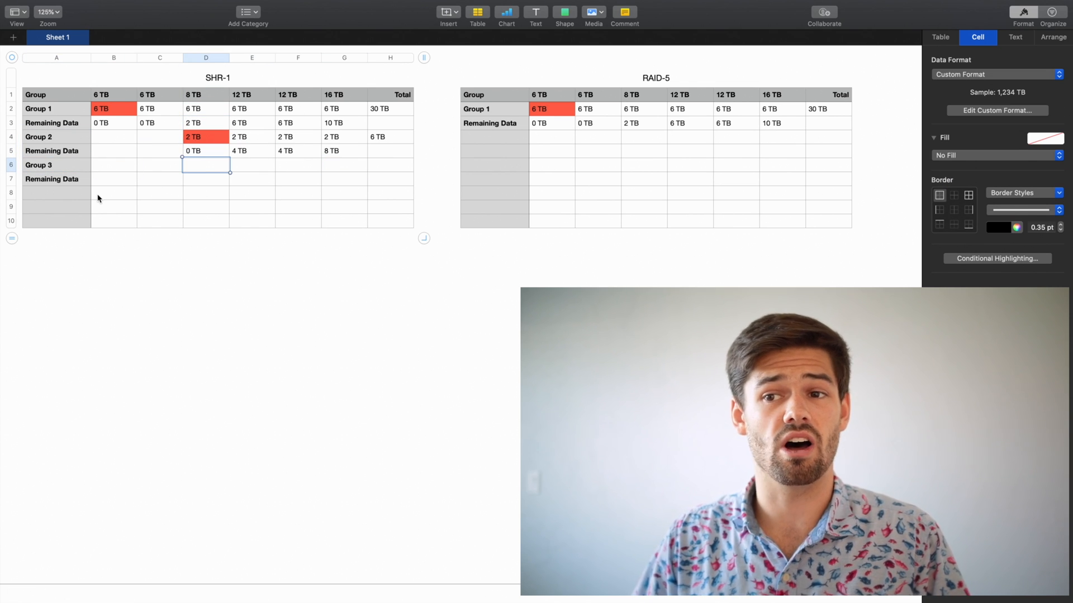
pyautogui.click(251, 164)
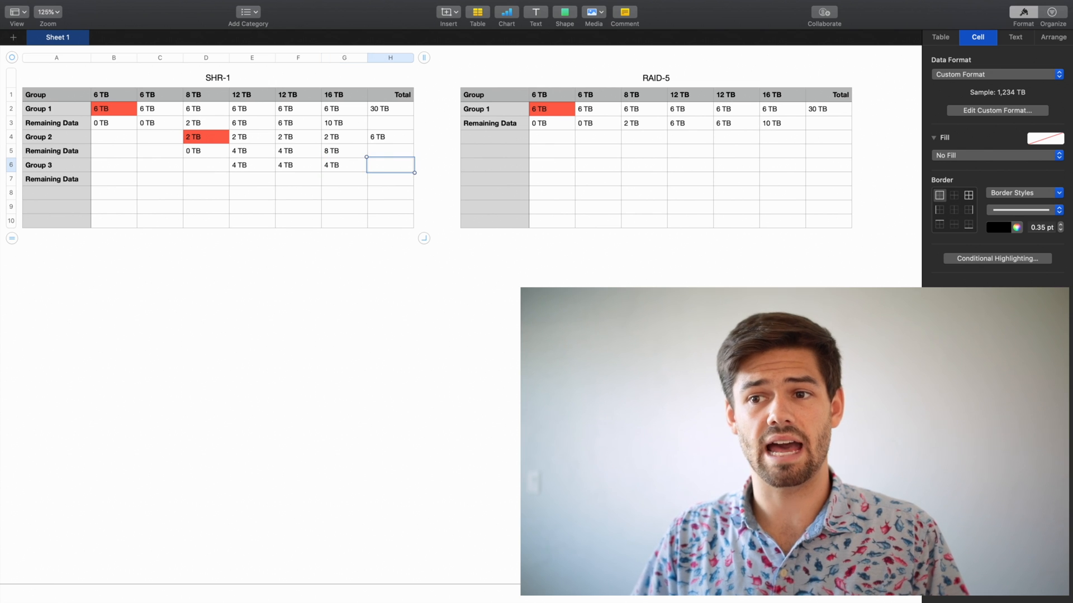
pyautogui.click(251, 165)
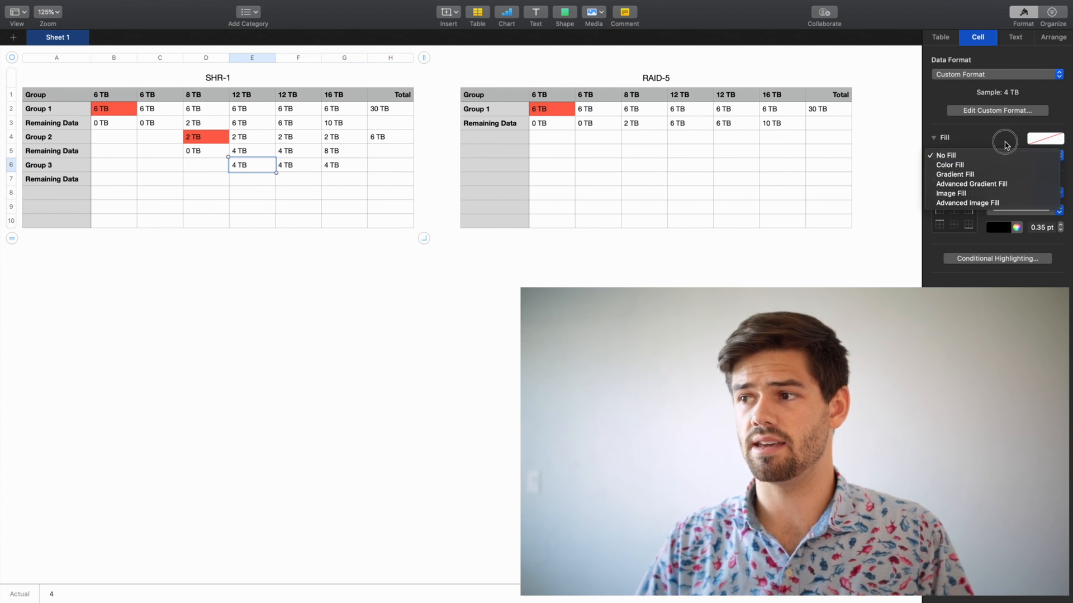
pyautogui.click(949, 165)
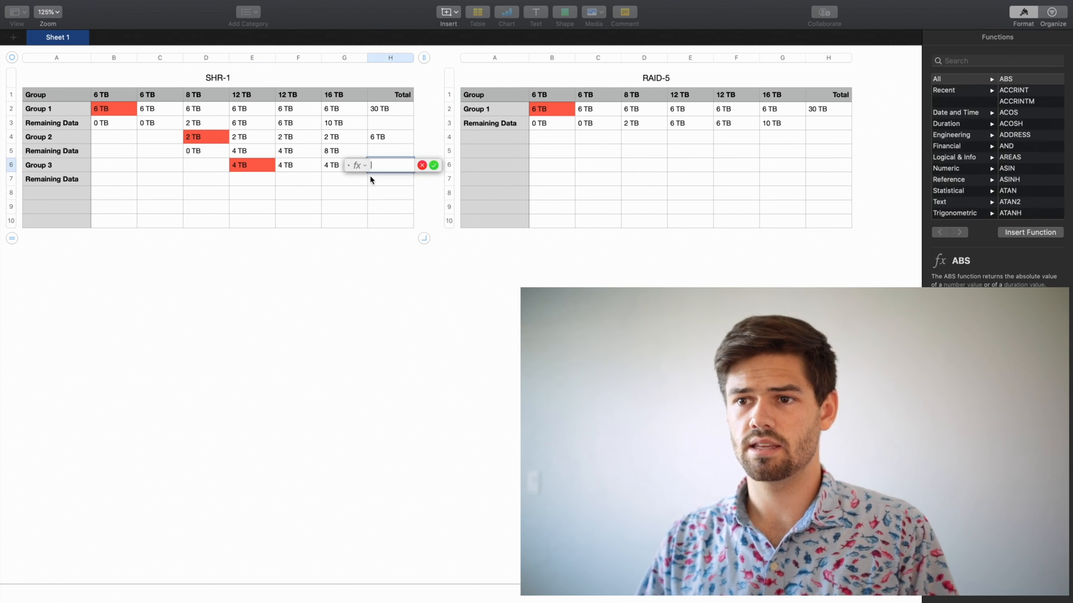
pyautogui.write('SUM')
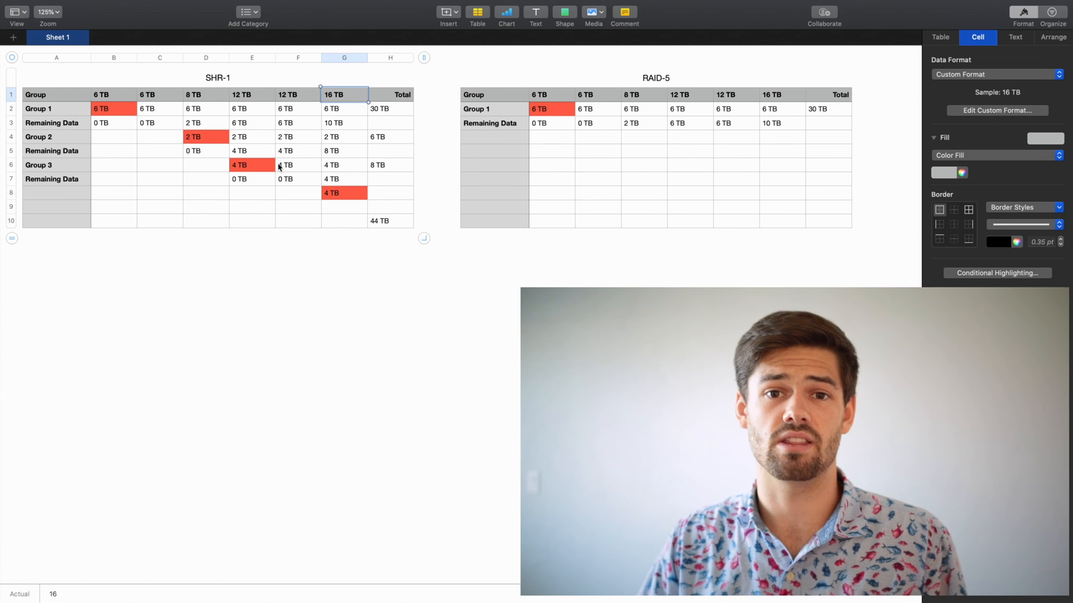
pyautogui.moveTo(269, 191)
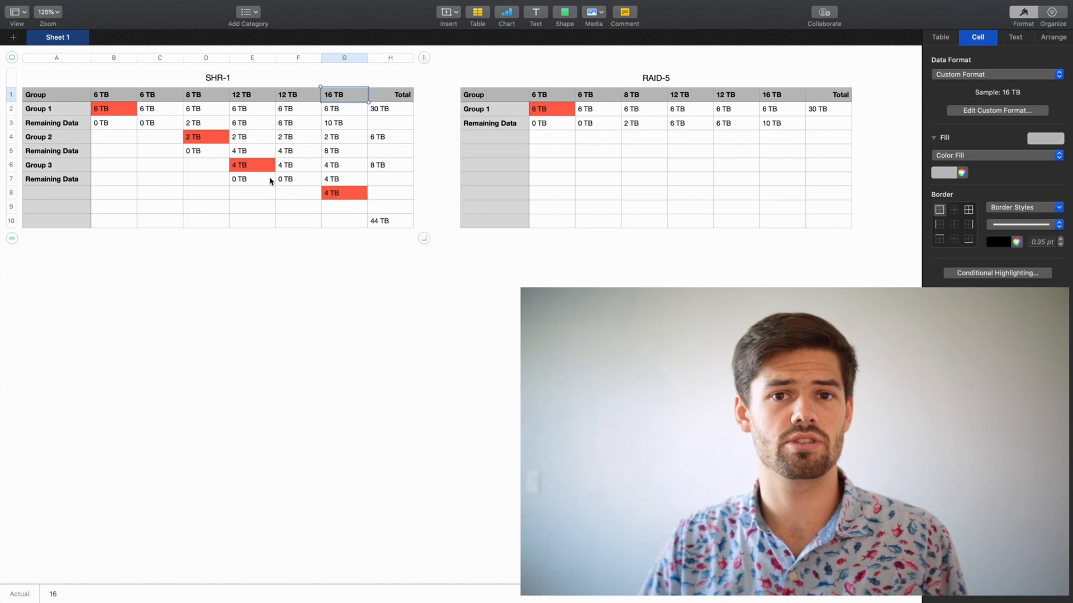
pyautogui.click(550, 109)
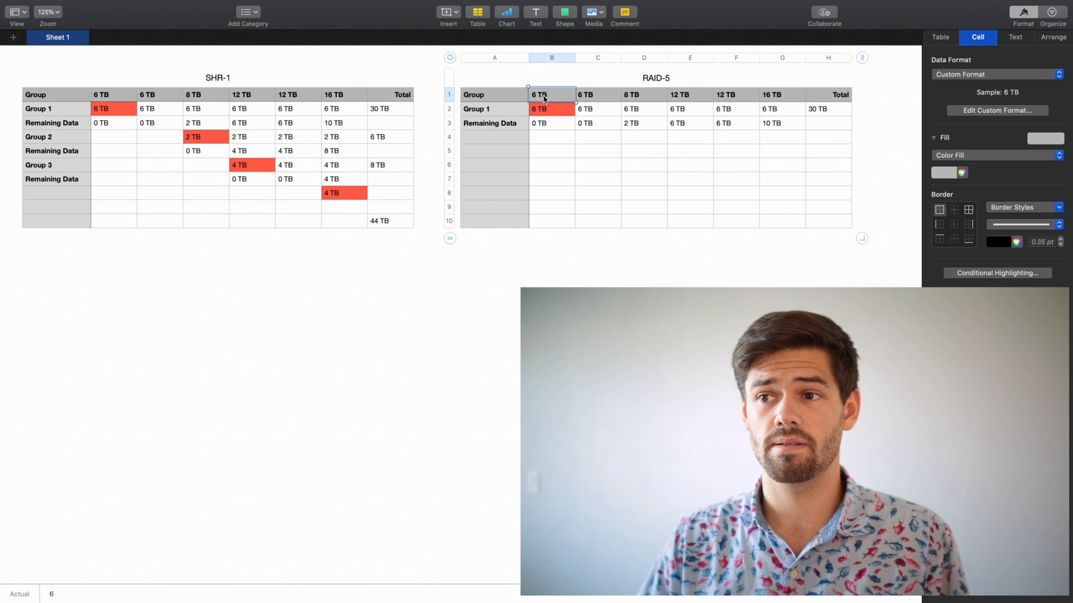
pyautogui.moveTo(560, 101)
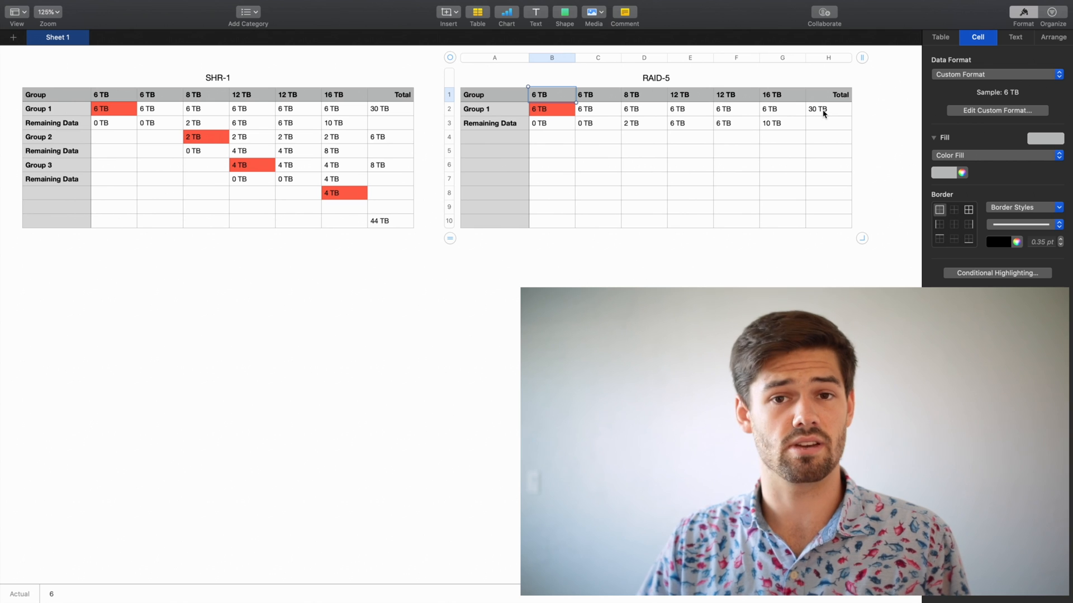
pyautogui.moveTo(682, 245)
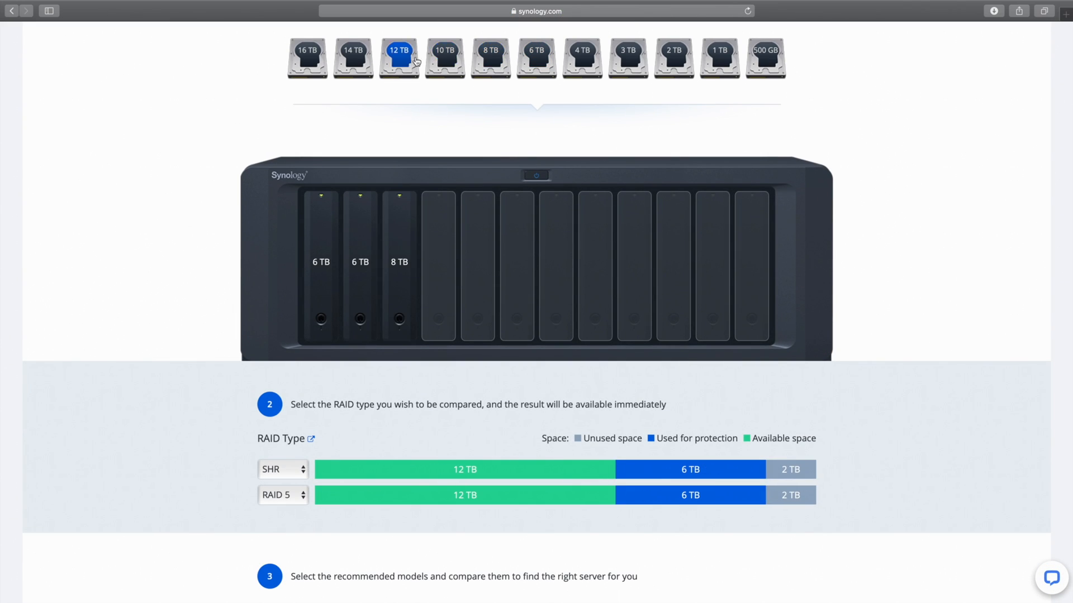
# Add a 12 TB drive to the 6, 6 and 8 TB set in the calculator
pyautogui.click(306, 53)
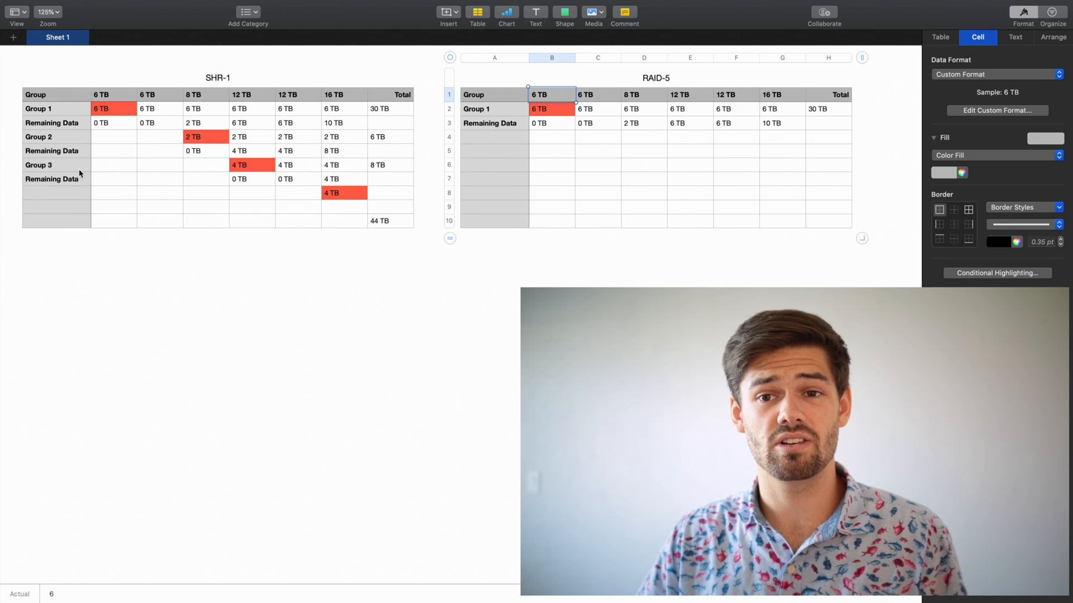
pyautogui.moveTo(251, 165); pyautogui.dragTo(344, 164)
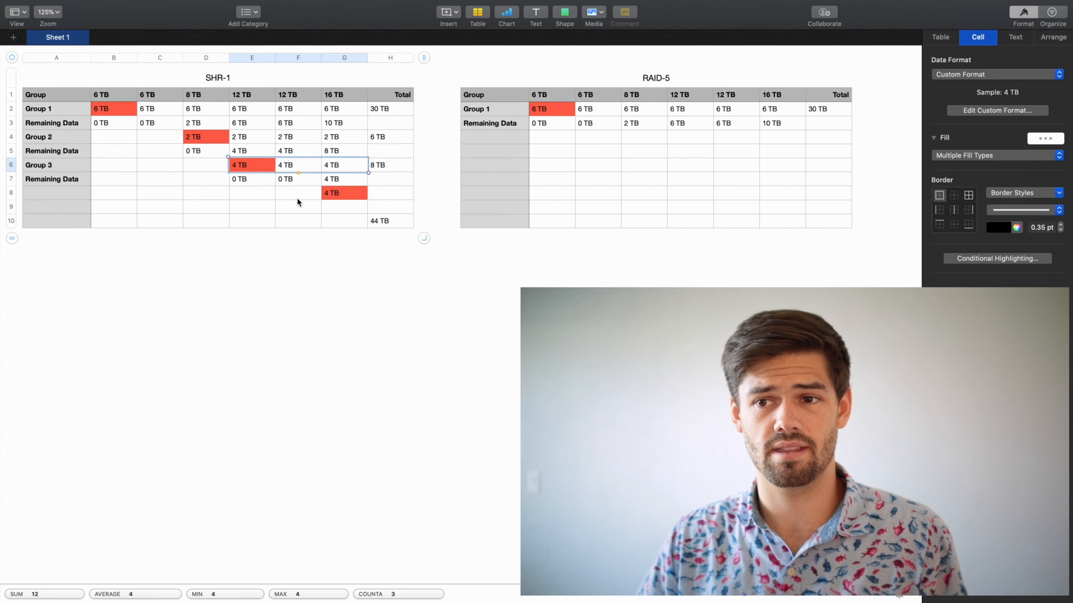
pyautogui.click(297, 193)
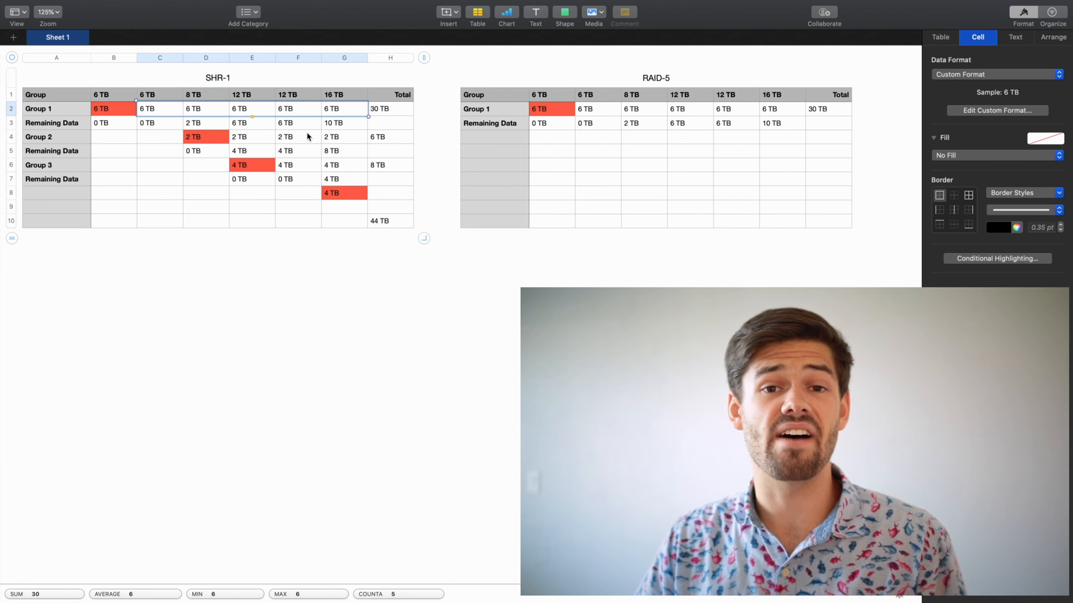
pyautogui.moveTo(219, 146)
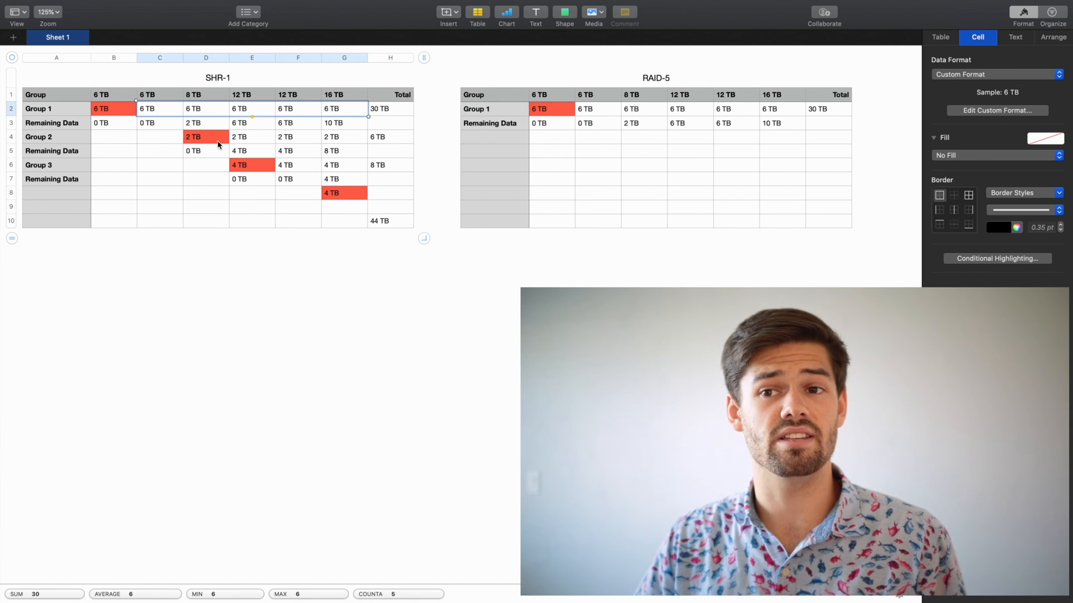